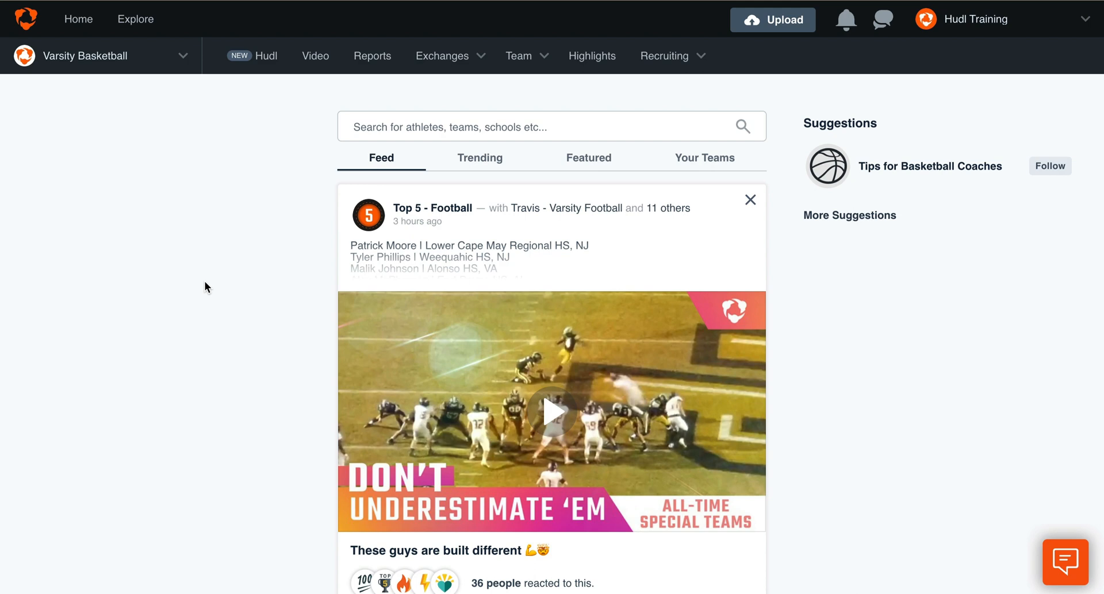
# - Open the Lincoln Lynxes Varsity Basketball team profile from the Team menu
pyautogui.click(518, 56)
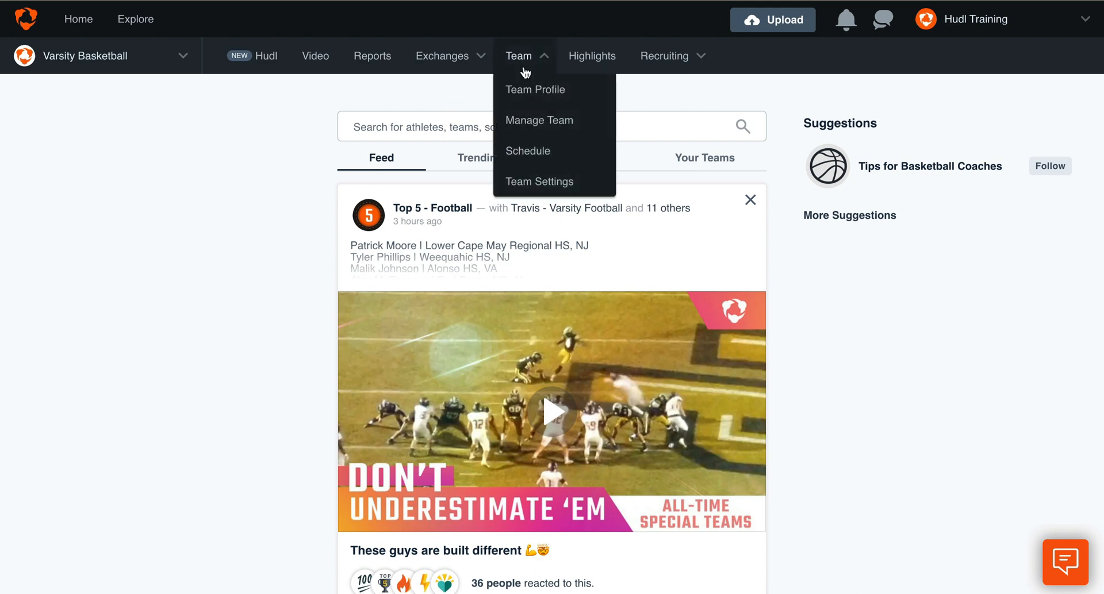
pyautogui.click(539, 181)
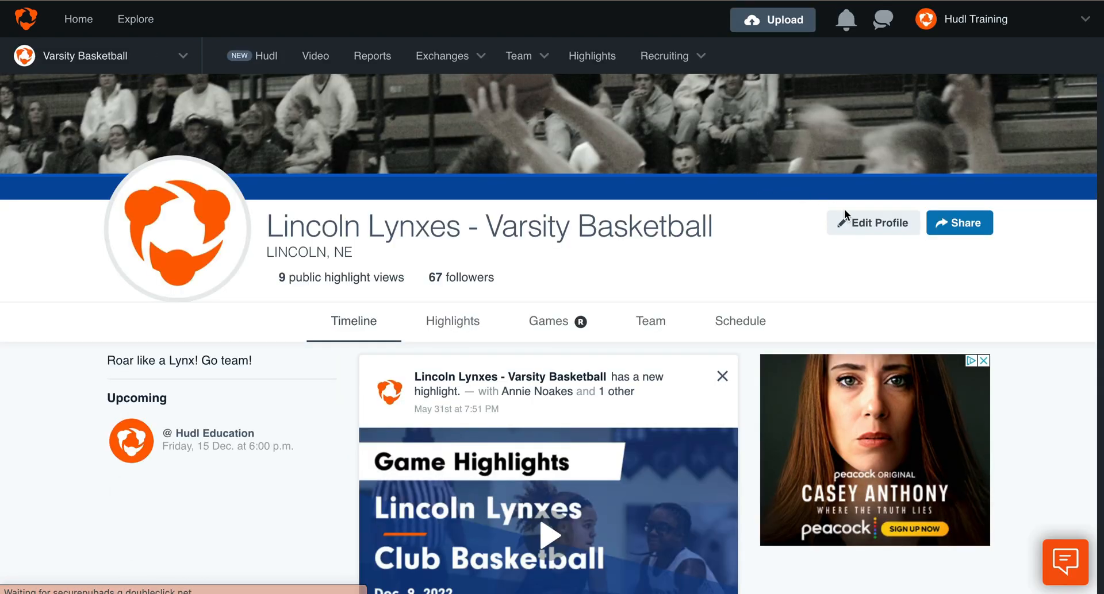
# - Open Edit Profile to reach the team profile's Design tab
pyautogui.click(872, 222)
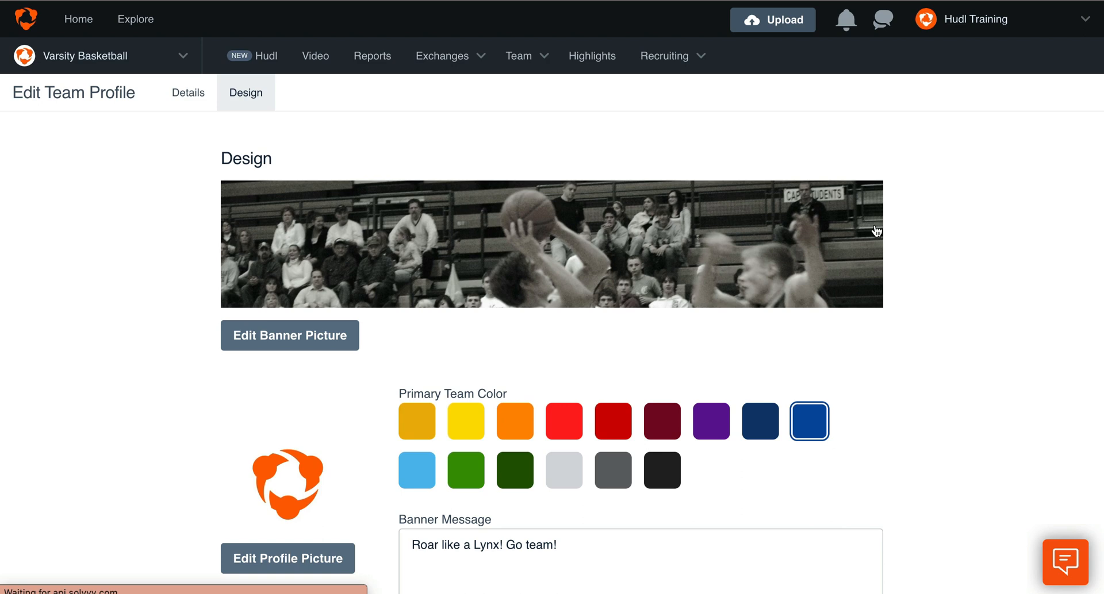
pyautogui.moveTo(324, 107)
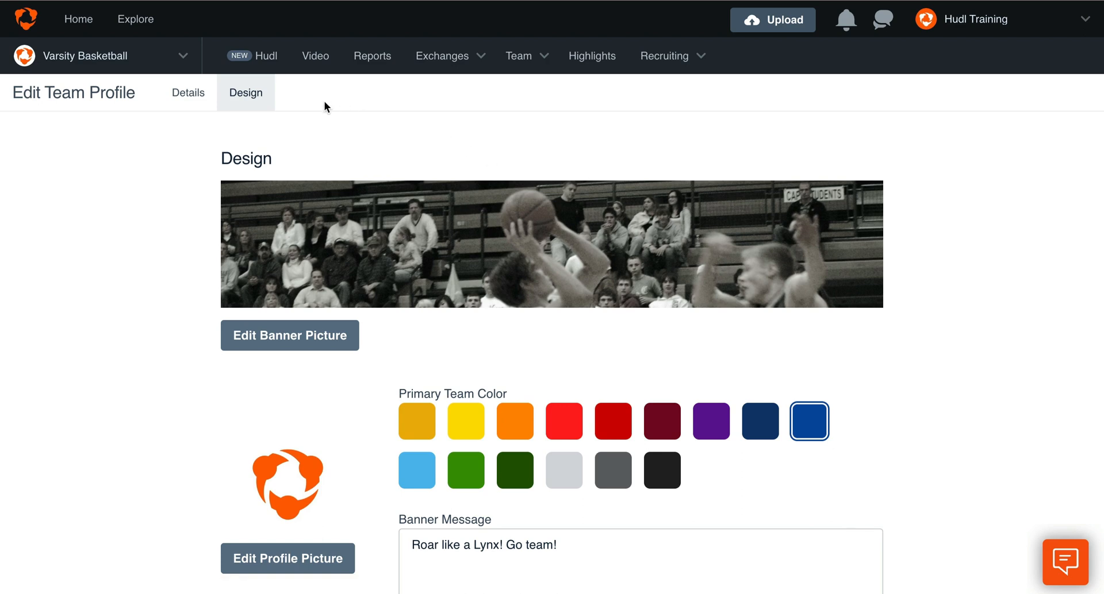
pyautogui.moveTo(204, 319)
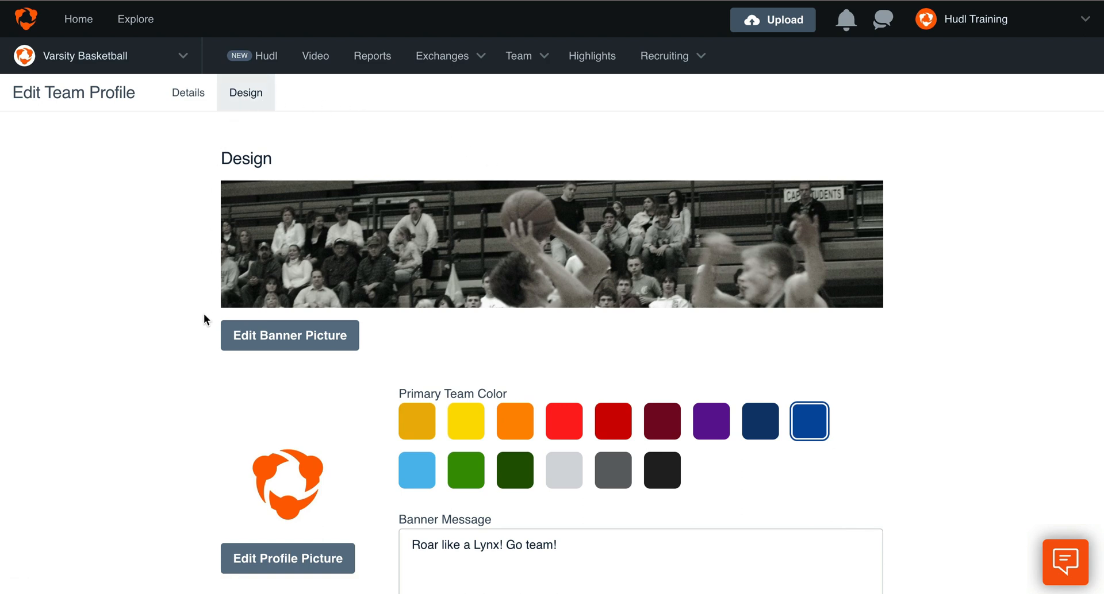
pyautogui.moveTo(216, 565)
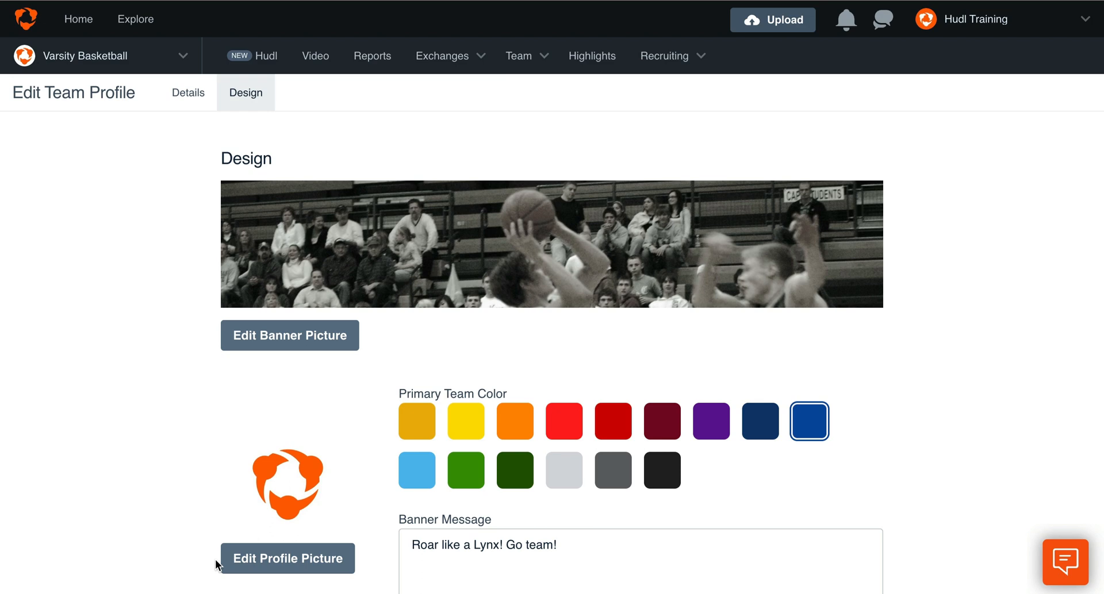
pyautogui.moveTo(285, 346)
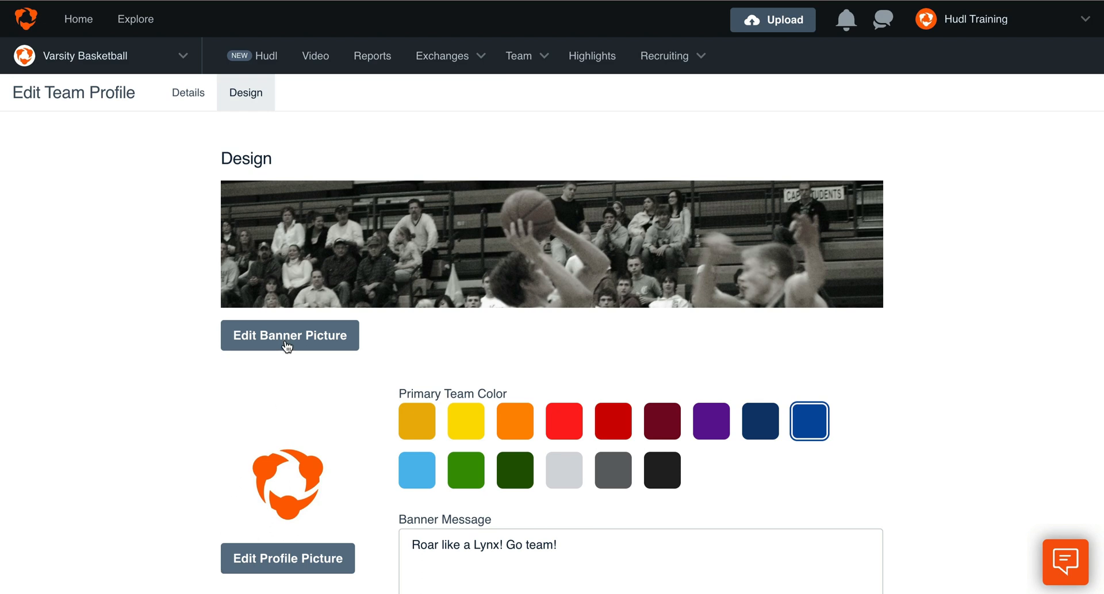
# - Load womens-expression-athlete-4.jpg from the Desktop as the banner picture
pyautogui.click(288, 335)
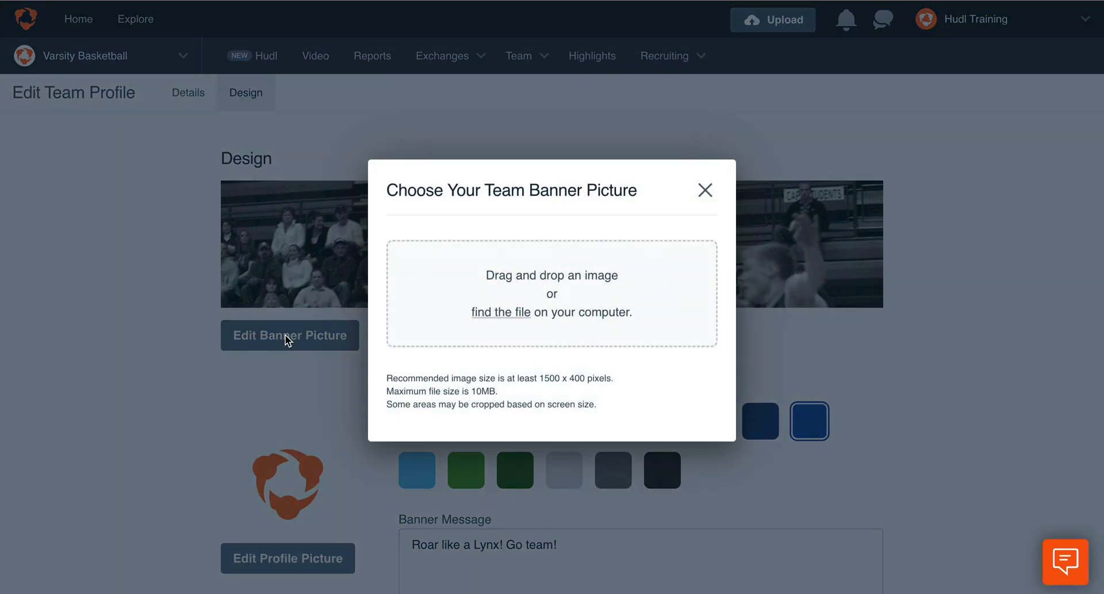
pyautogui.moveTo(500, 313)
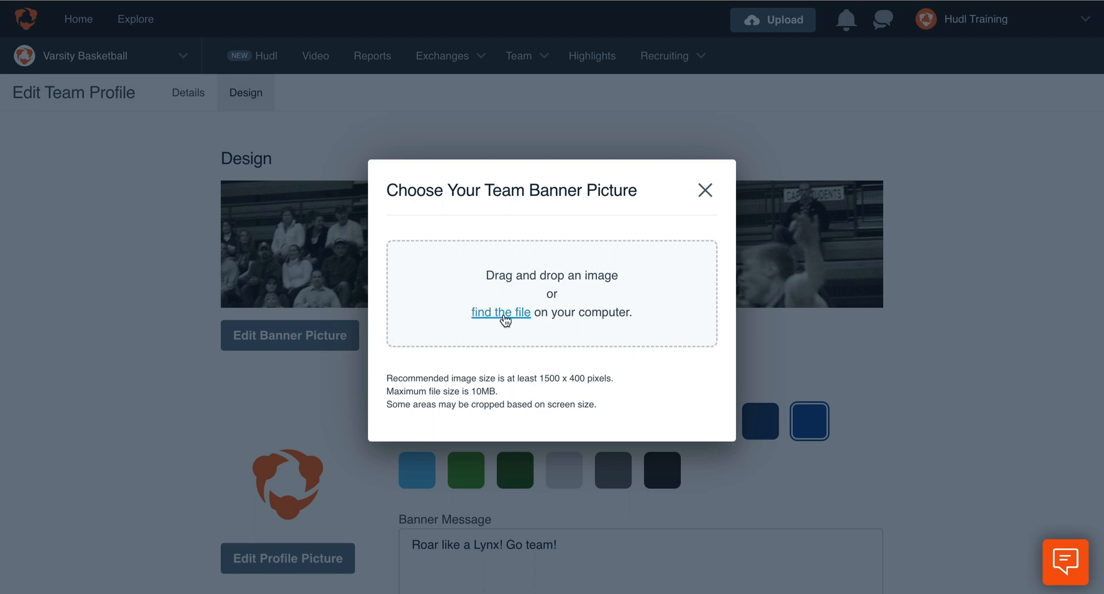
pyautogui.click(500, 312)
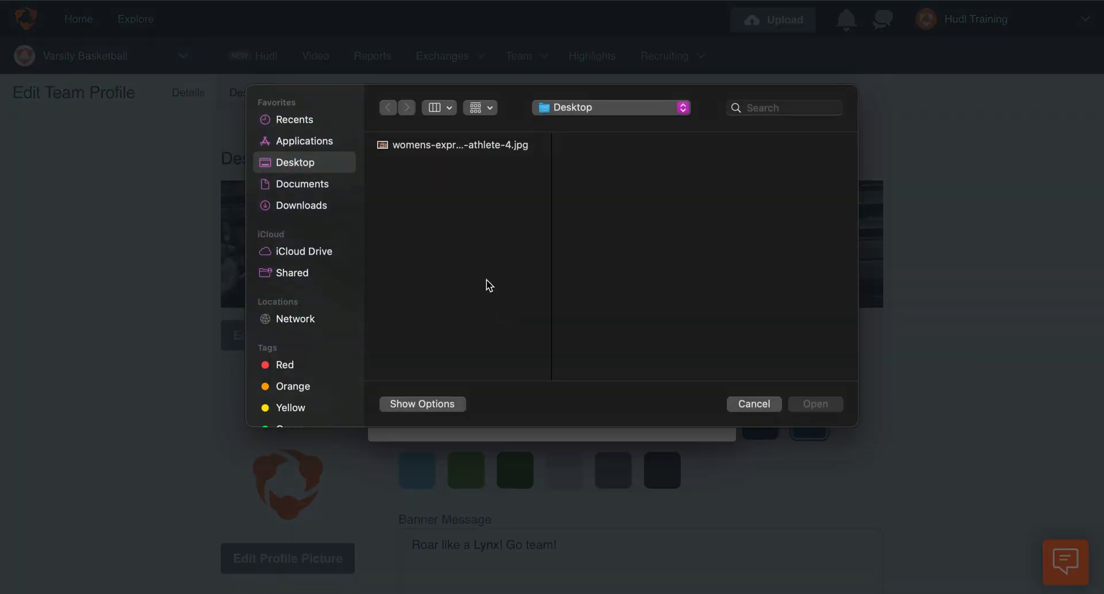
pyautogui.click(457, 145)
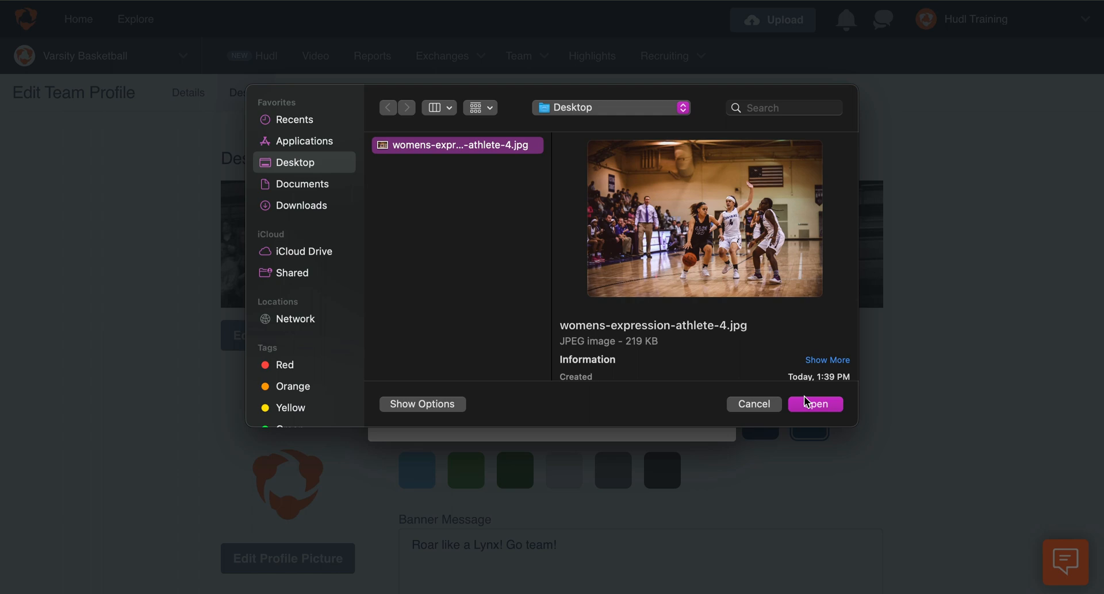
pyautogui.click(815, 404)
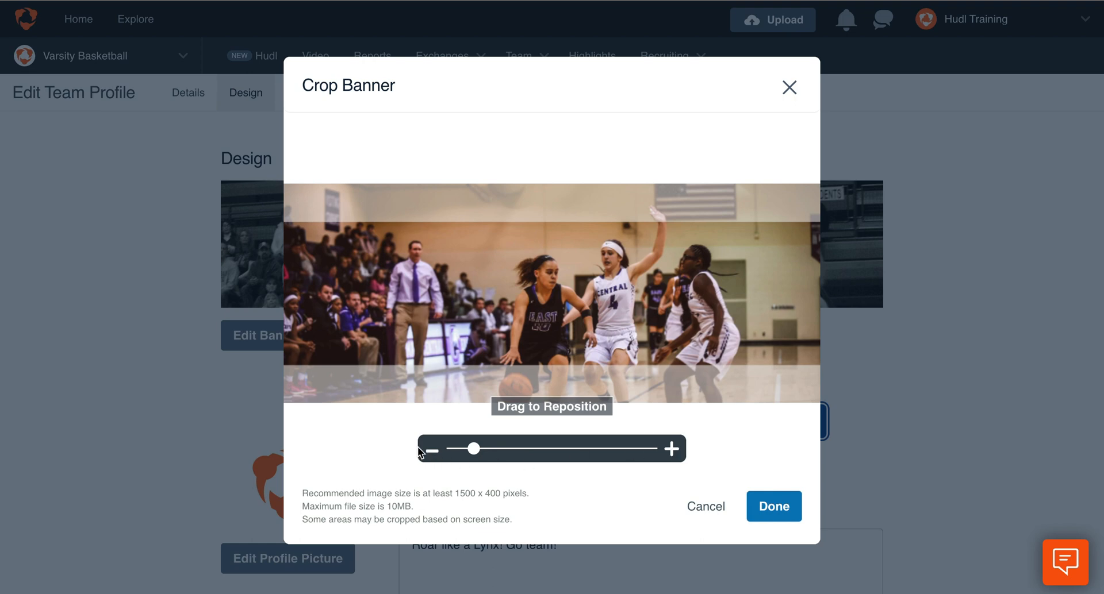
# - Zoom the basketball photo out slightly and confirm the banner crop
pyautogui.moveTo(473, 449); pyautogui.dragTo(464, 450)
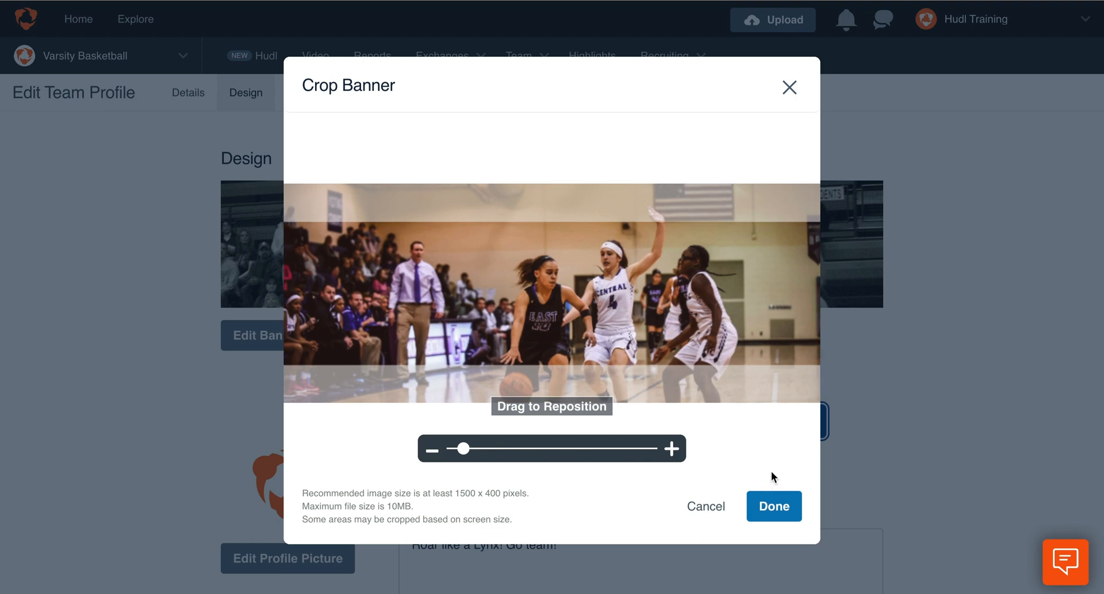
pyautogui.moveTo(765, 495)
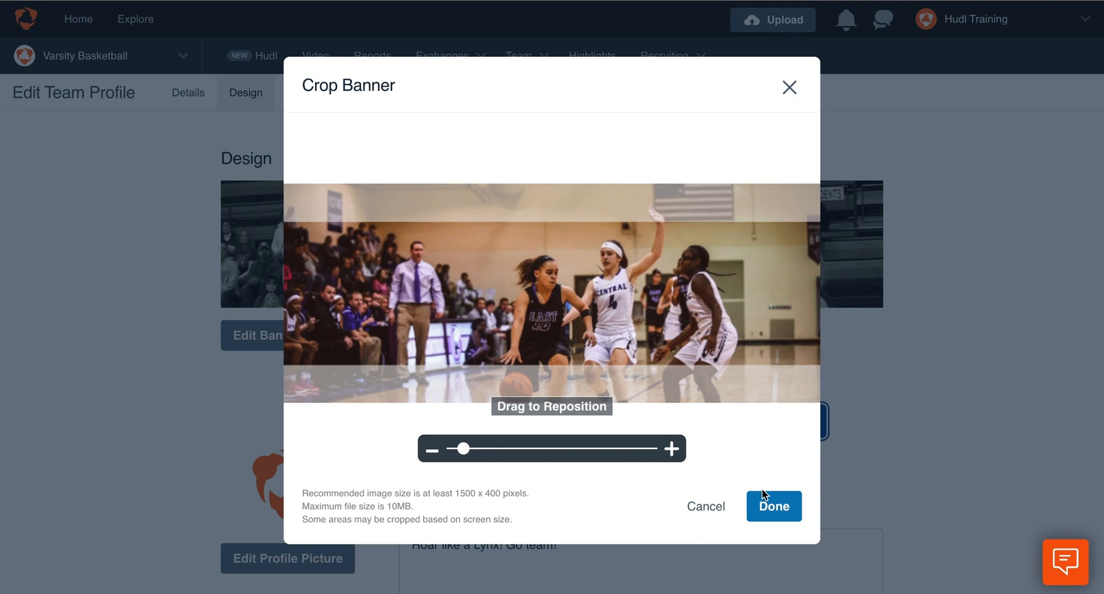
pyautogui.click(772, 506)
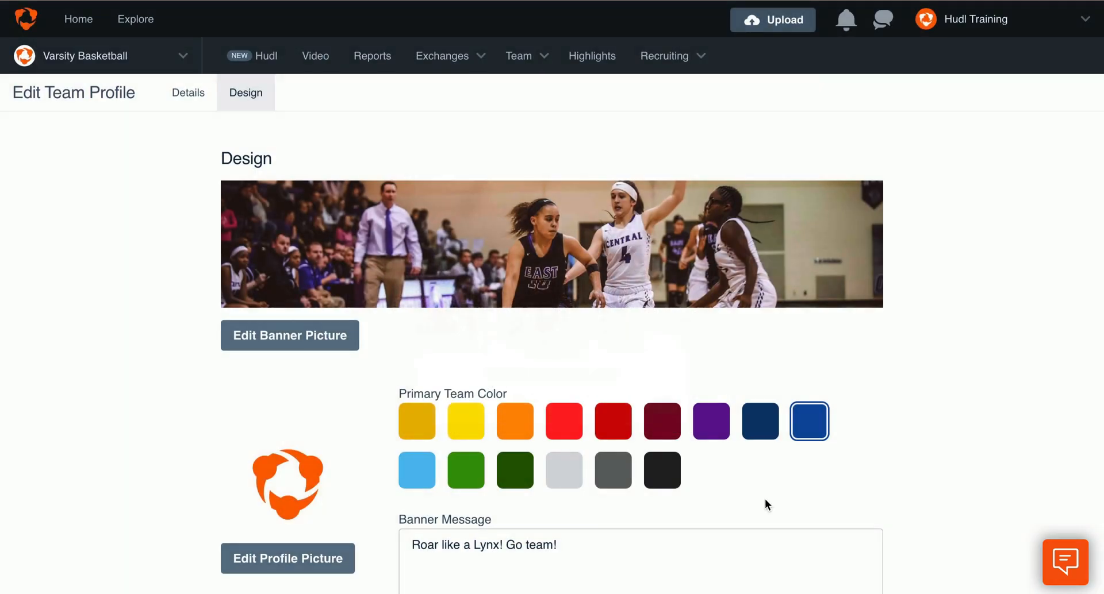
# - Set the primary team color to orange and save the design changes
pyautogui.scroll(-3)
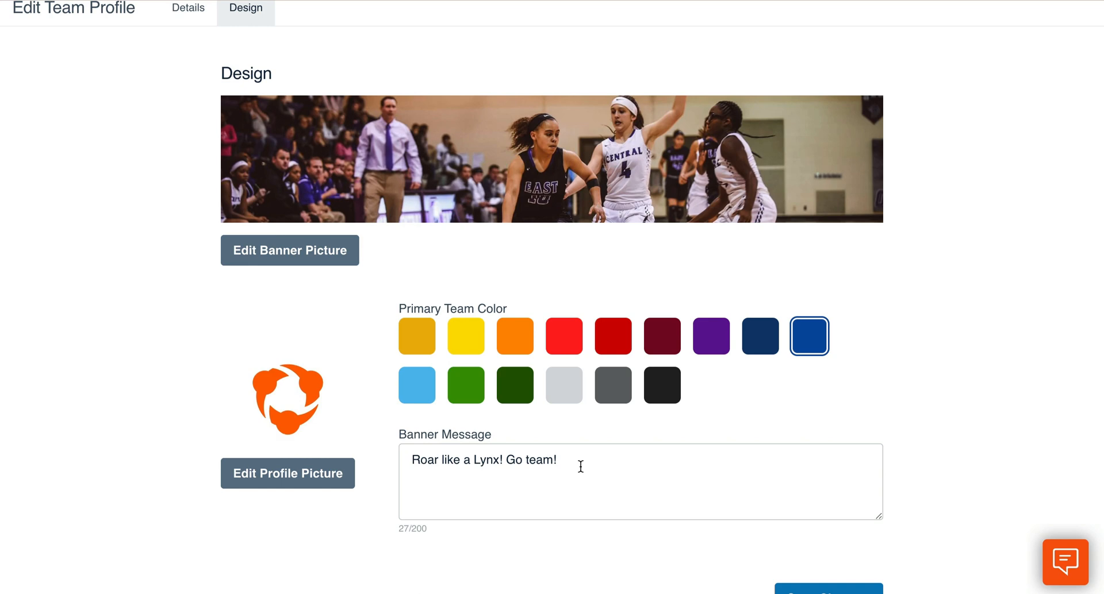
pyautogui.moveTo(571, 459)
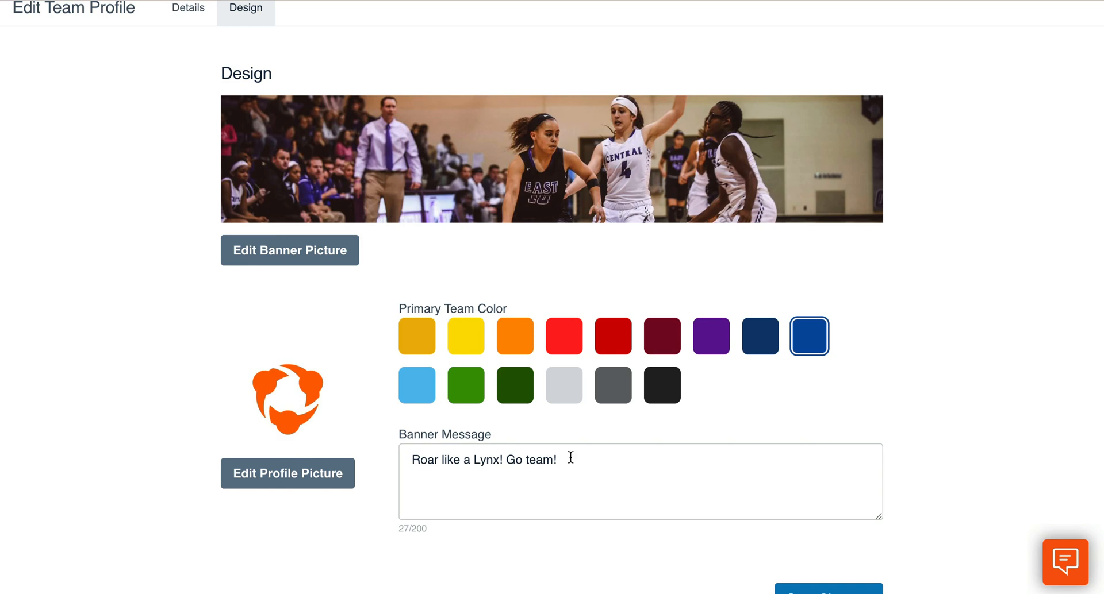
pyautogui.moveTo(514, 336)
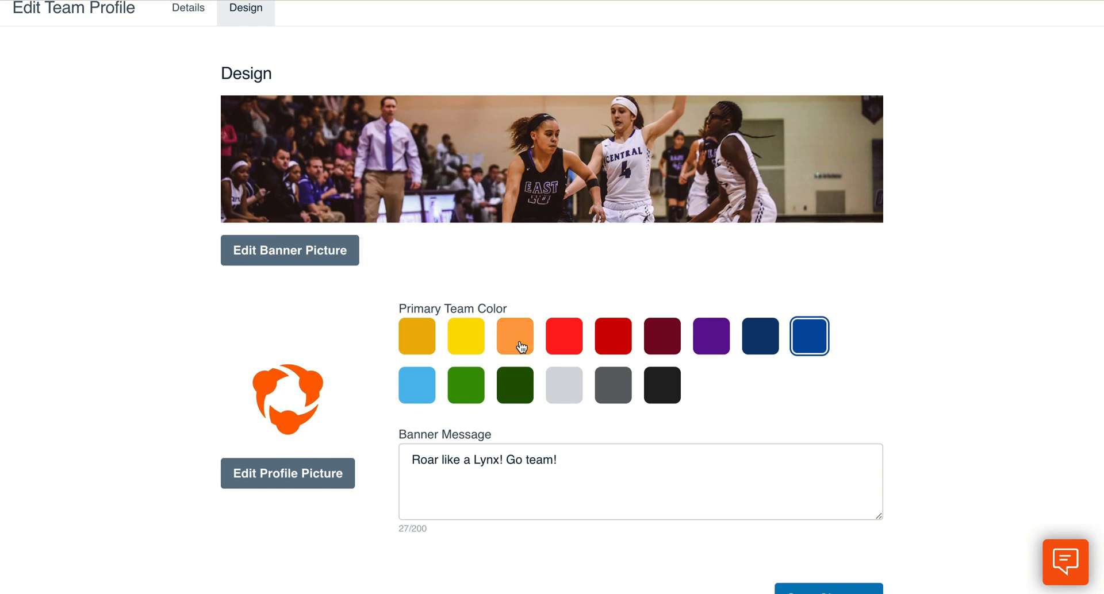
pyautogui.click(514, 336)
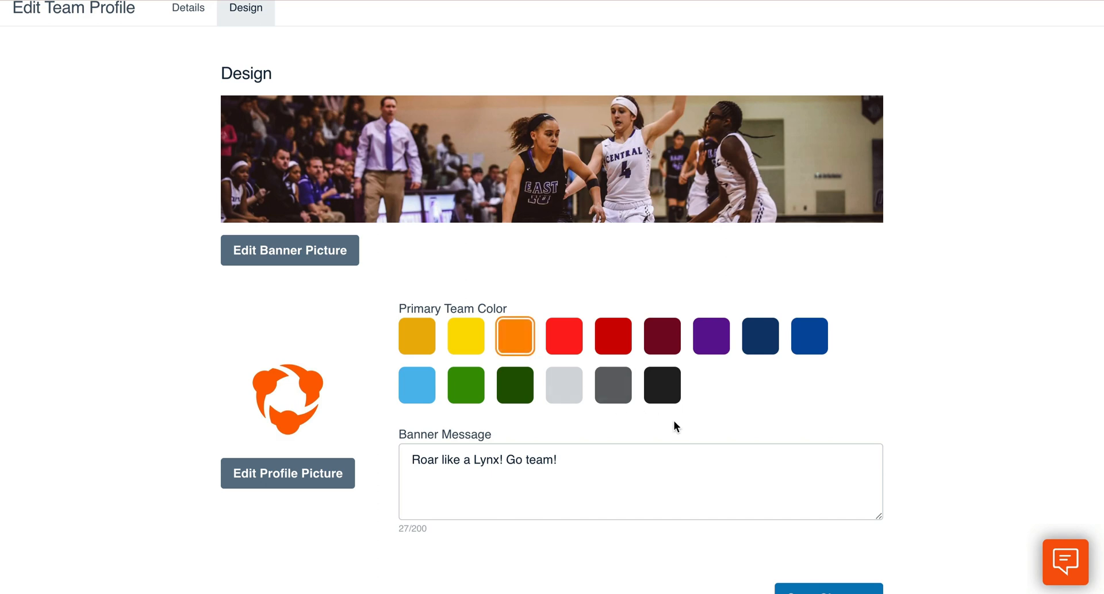
pyautogui.scroll(-3)
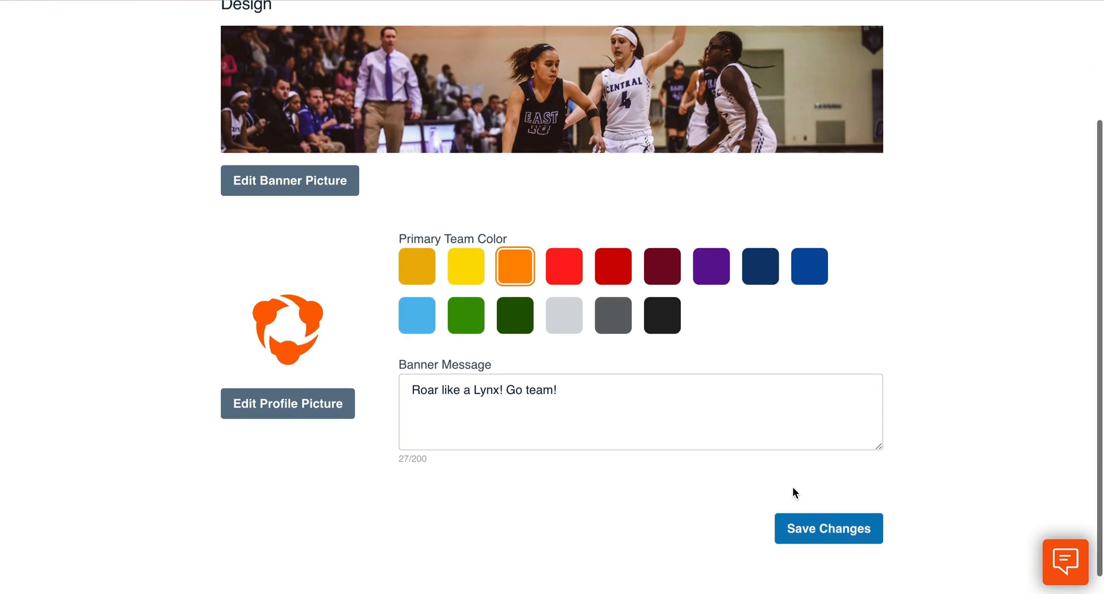
pyautogui.click(828, 529)
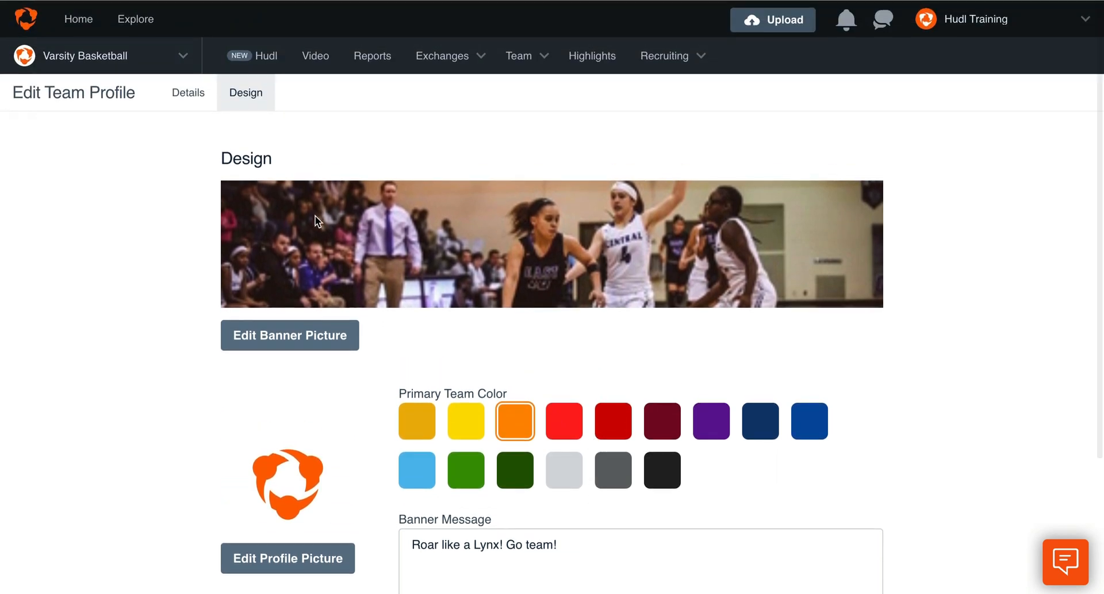
# - On the Details tab, change Team Level from Junior Varsity to Varsity
pyautogui.click(187, 92)
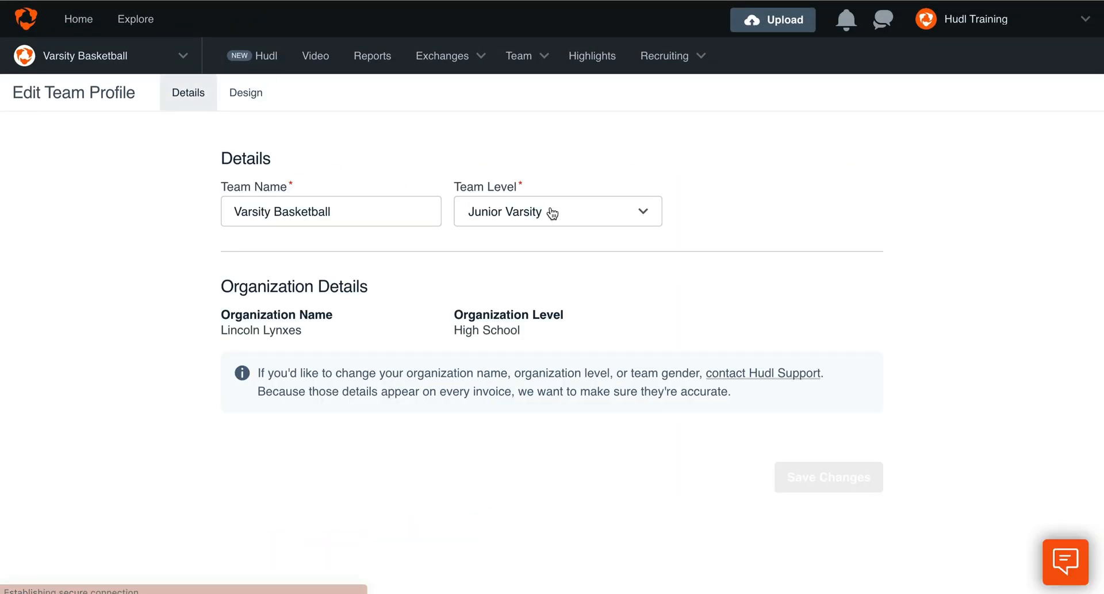
pyautogui.click(556, 212)
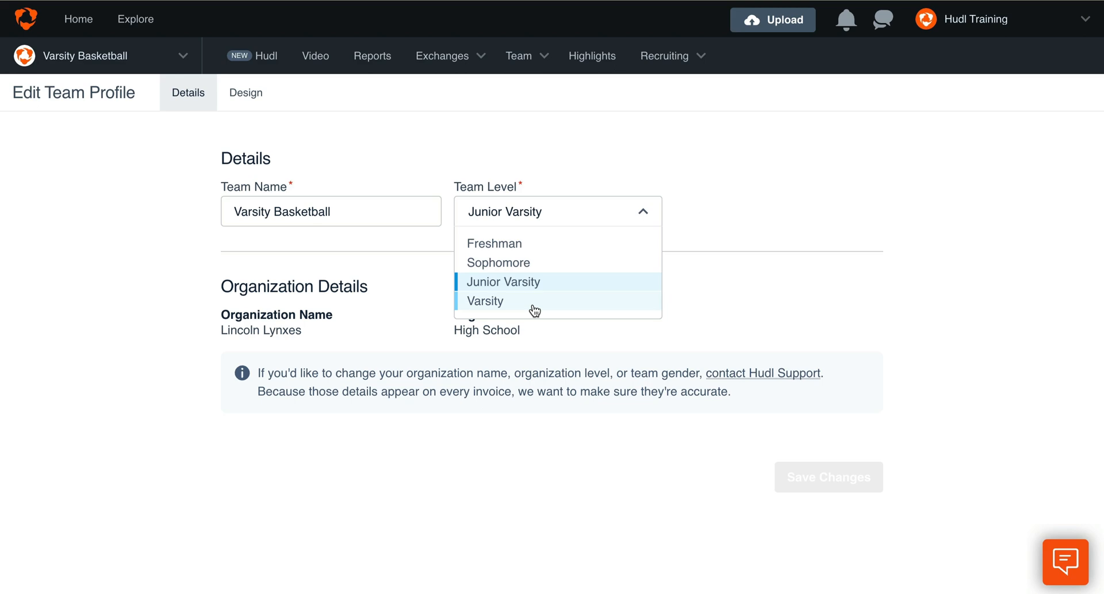
pyautogui.click(486, 301)
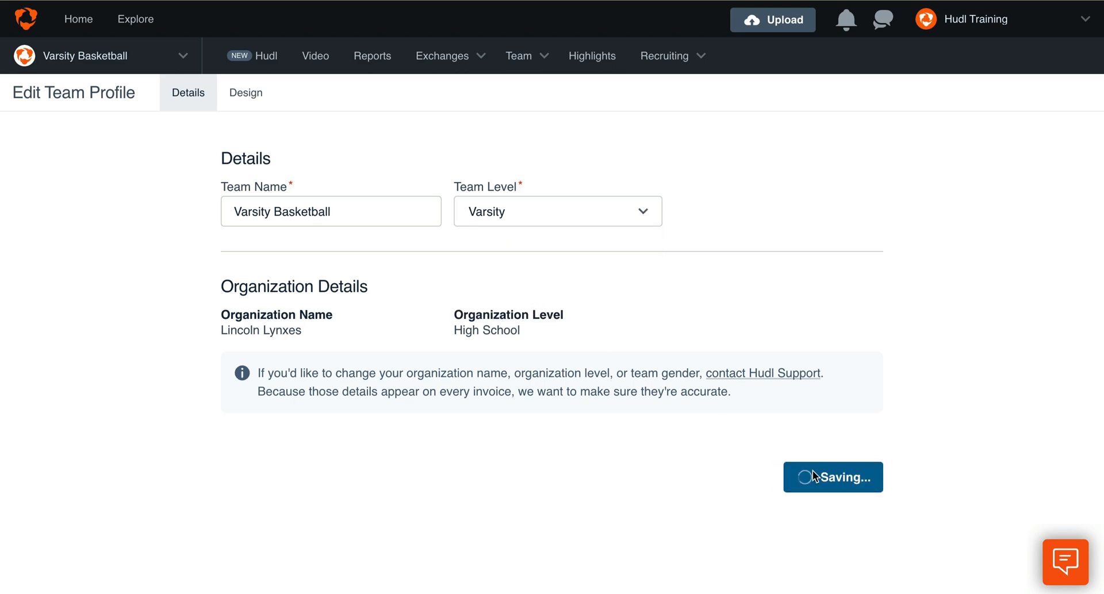